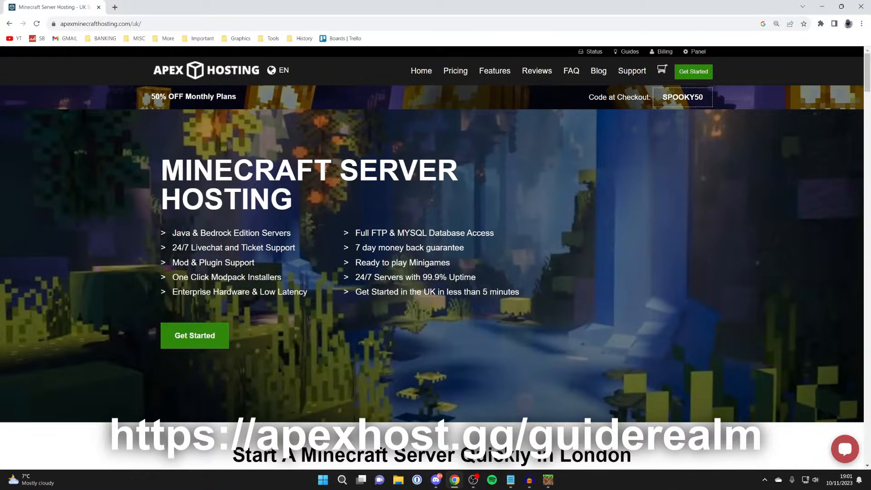
Scroll the Apex Hosting page, then go to the Google homepage.
scroll("down", 3)
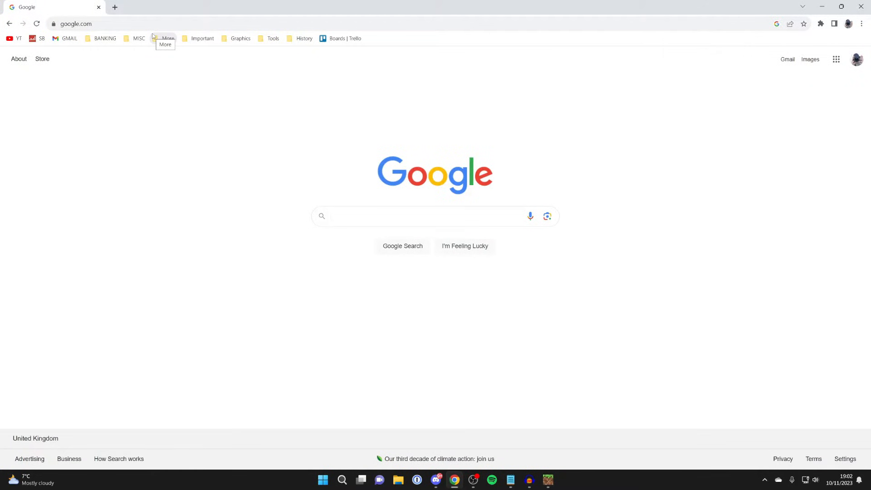
Search Google for 'aternos' and open the 'Aternos | Minecraft servers. Free. Forever.' result.
type("aternos")
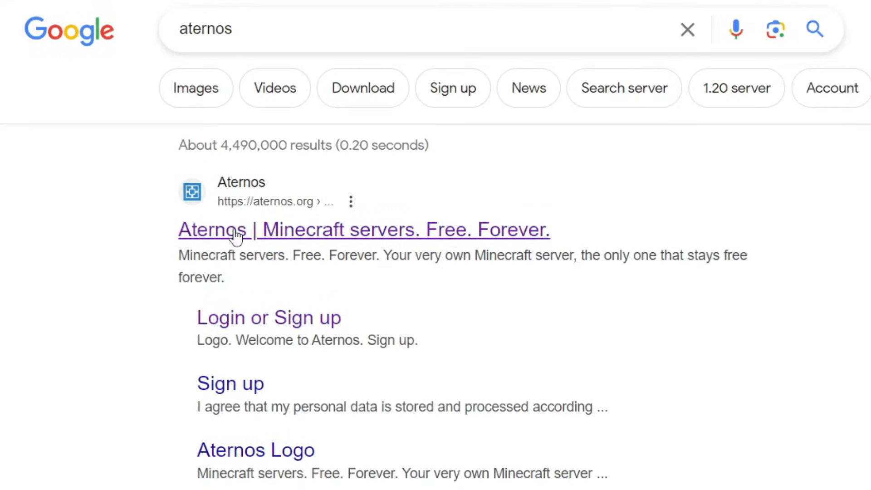
left_click(363, 230)
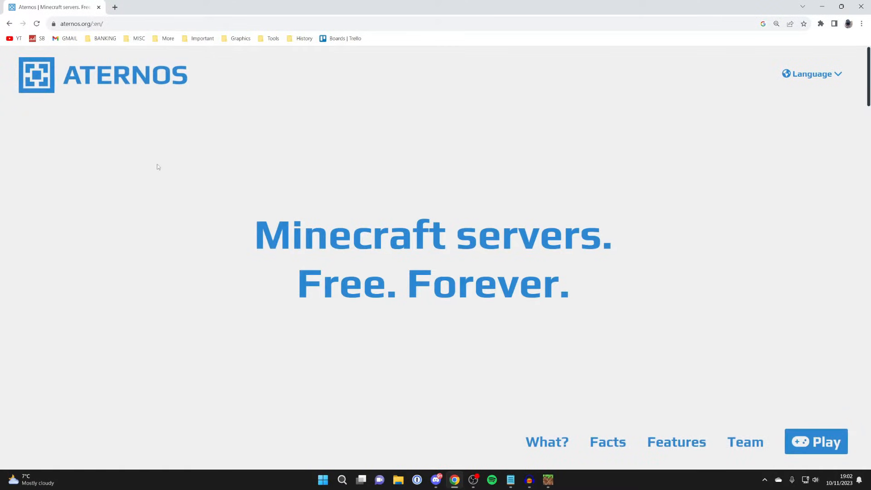
Log in to Aternos with the saved username and password.
scroll("down", 3)
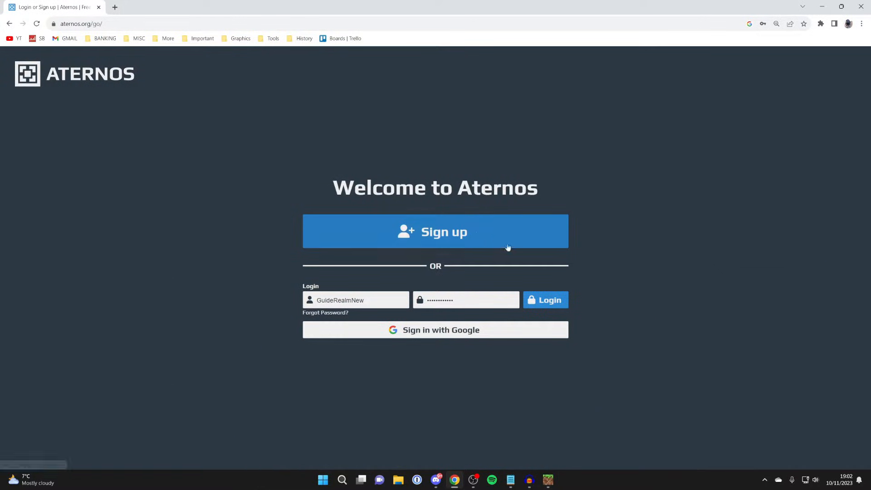
mouse_move(474, 238)
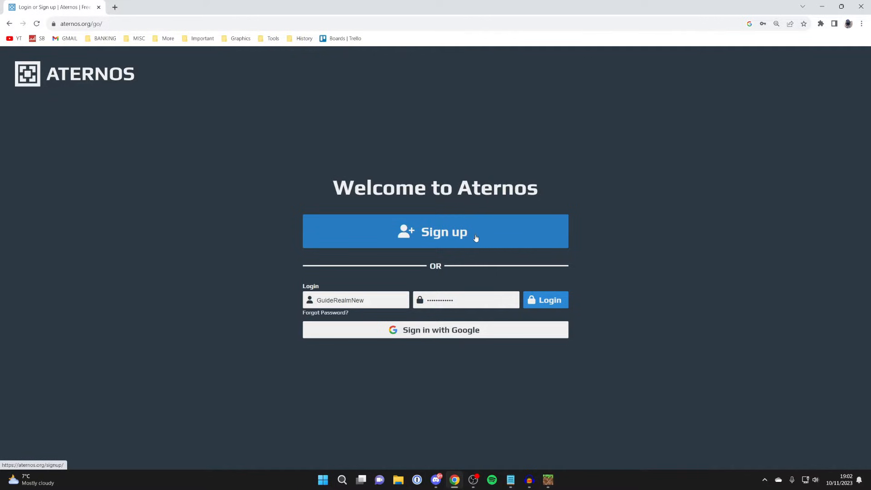
left_click(544, 299)
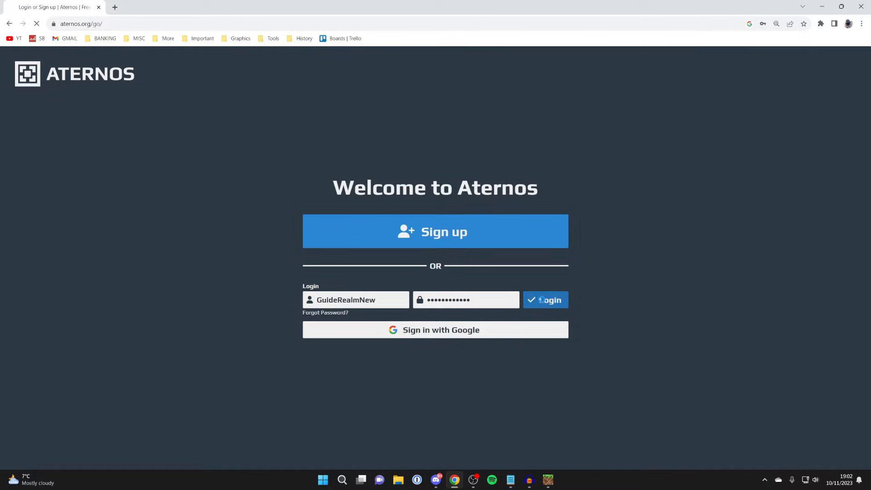
left_click(545, 299)
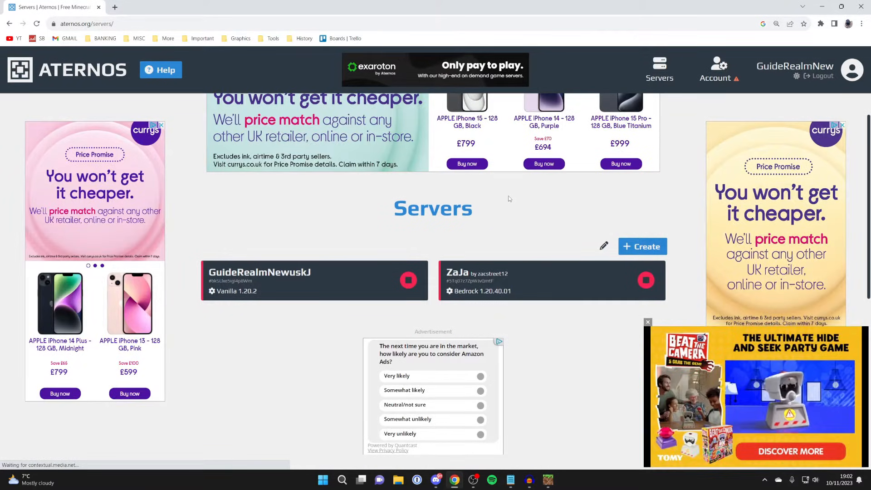
Create a new Bedrock Edition (Win10/MCPE) server, GuideRealmNew.aternos.me.
scroll("down", 3)
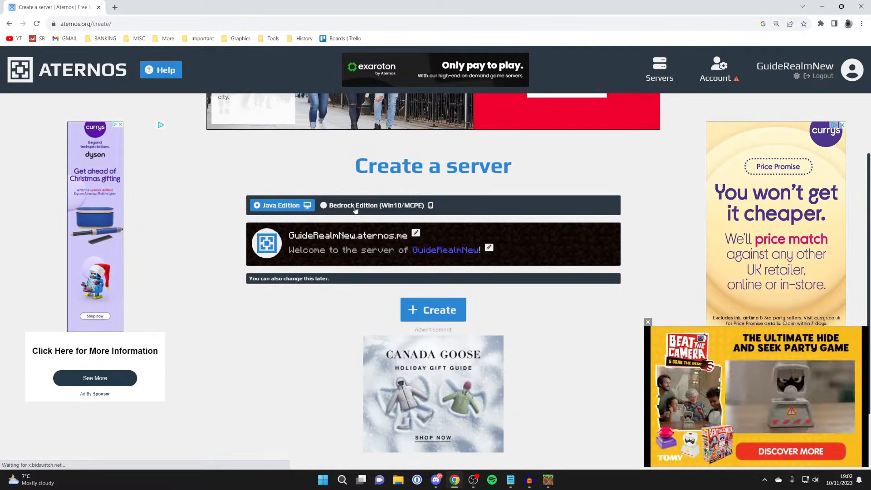
left_click(375, 205)
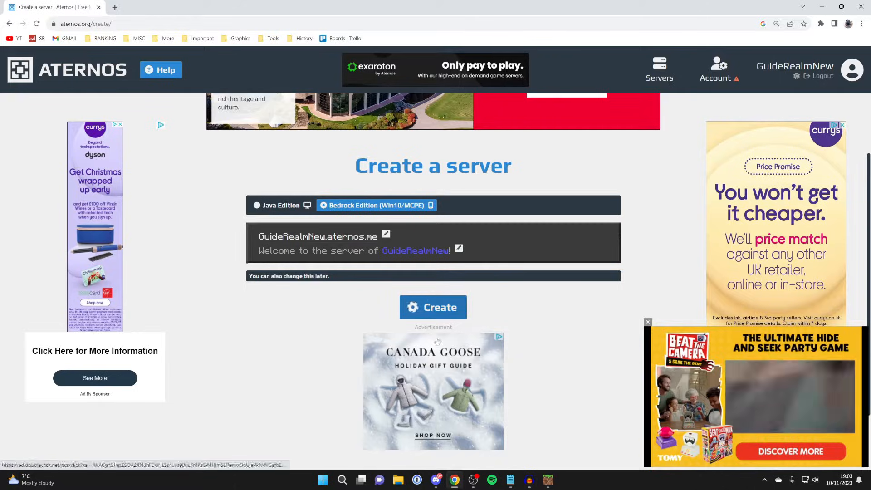
left_click(433, 306)
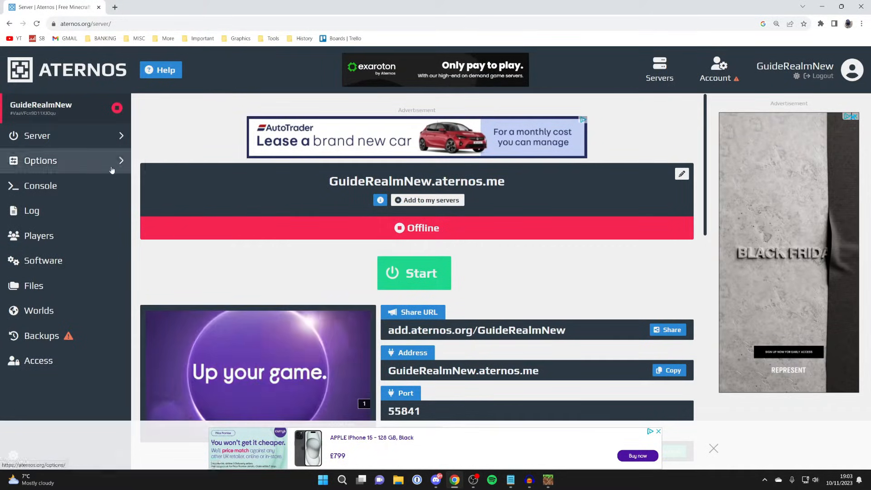
left_click(39, 161)
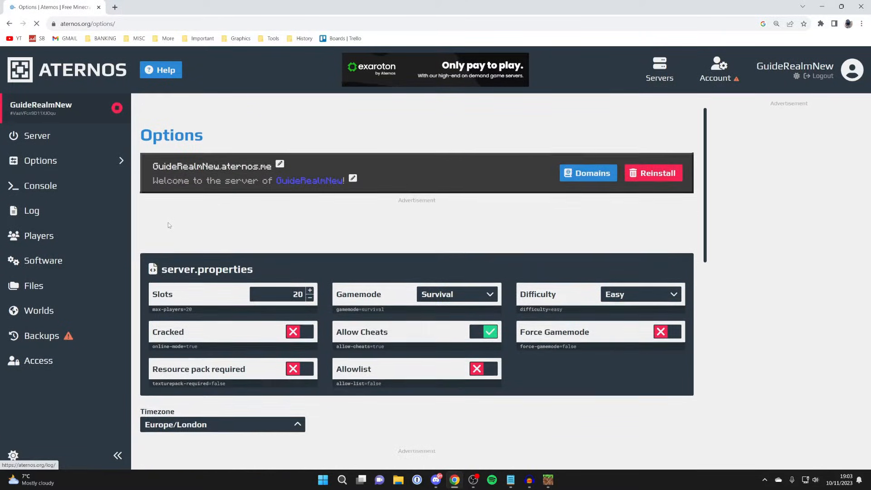
scroll("down", 3)
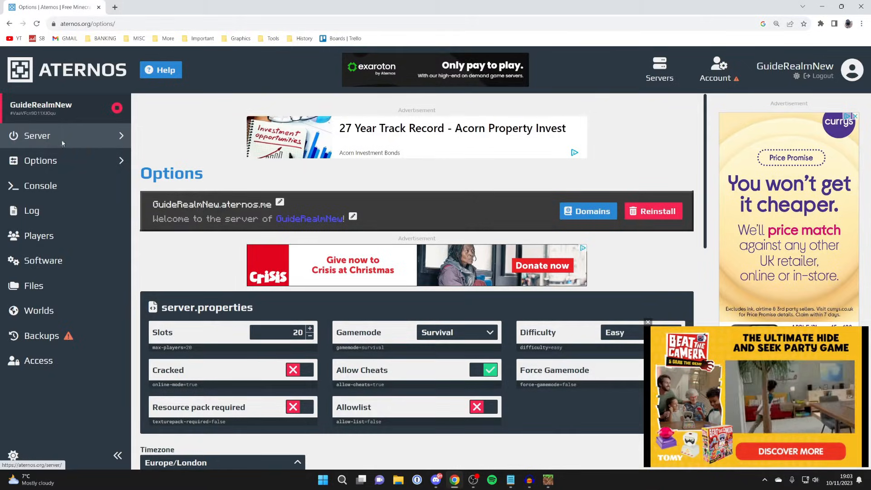
left_click(37, 135)
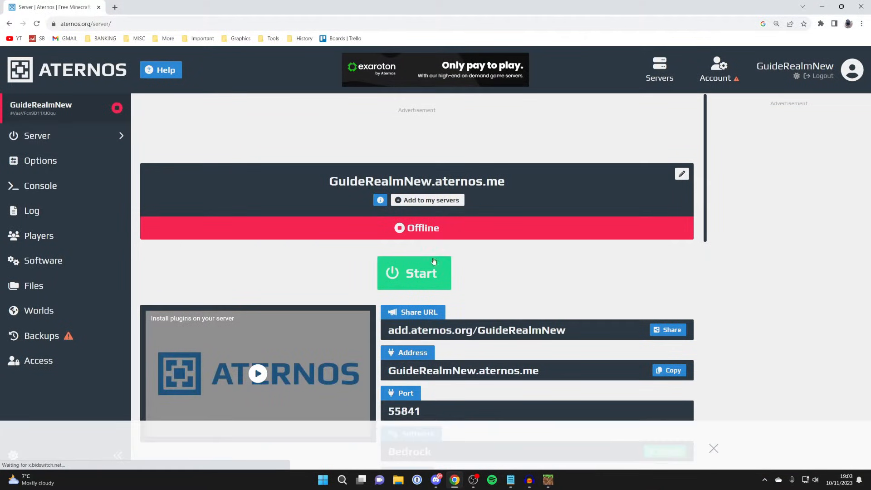
Start GuideRealmNew, accepting the EULA and ad notice, and view its address and port 55841.
left_click(414, 273)
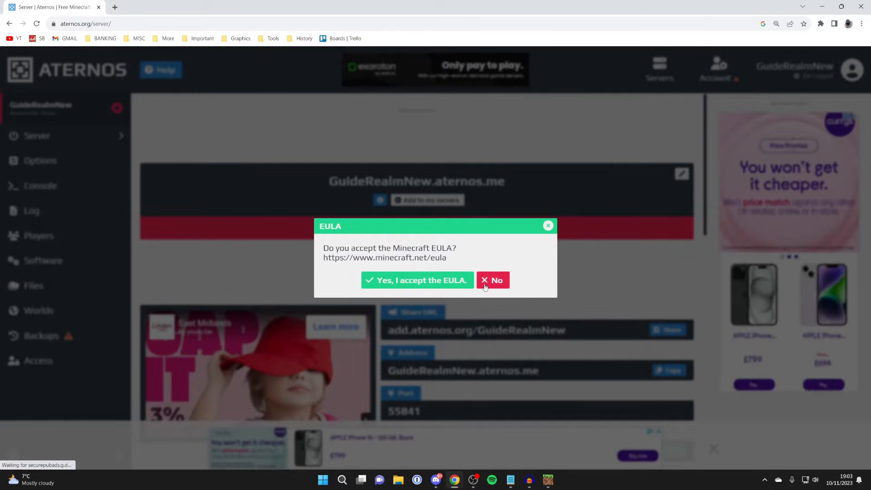
left_click(415, 280)
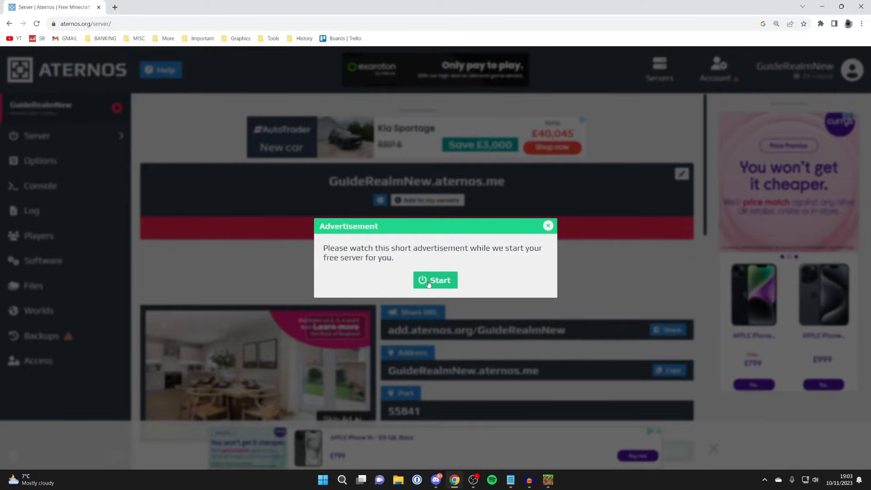
left_click(435, 280)
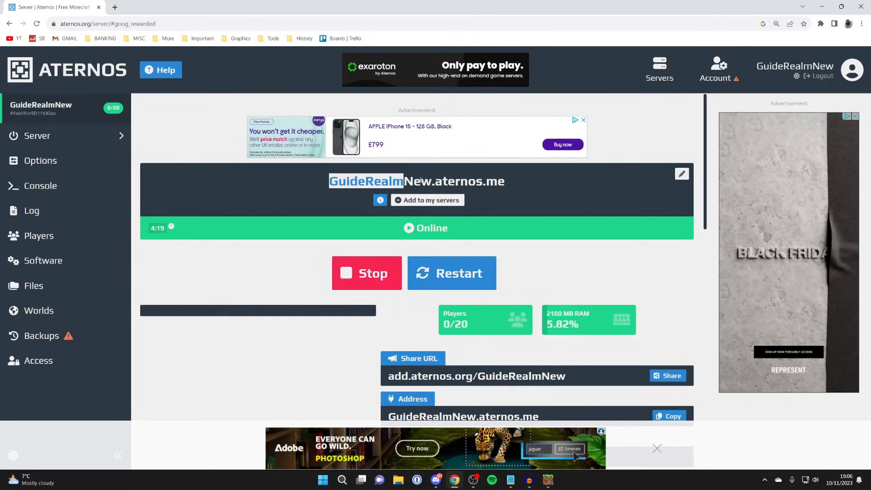
scroll("down", 3)
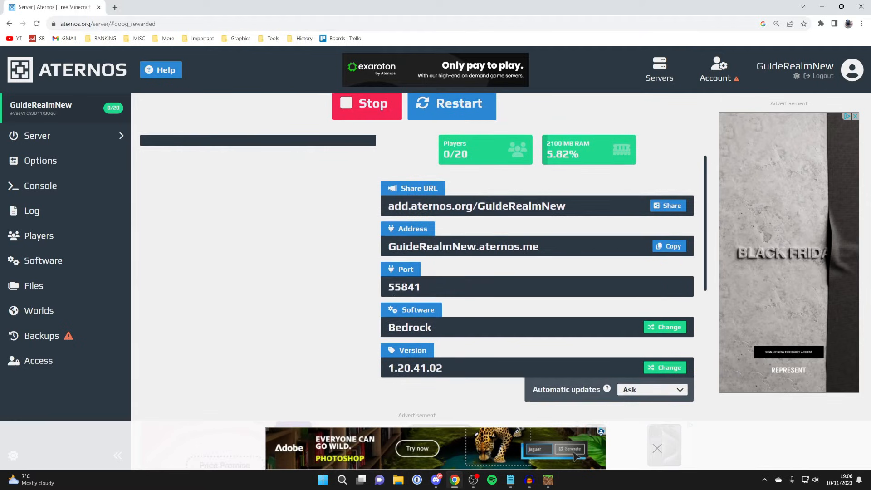
mouse_move(505, 225)
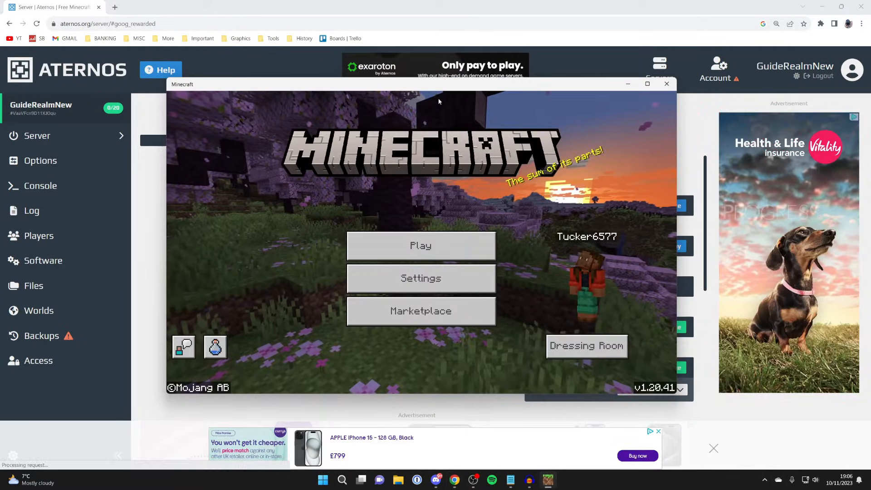
Add external server 'Test' at GuideRealmNew.aternos.me, port 19132, and join it.
left_click(420, 246)
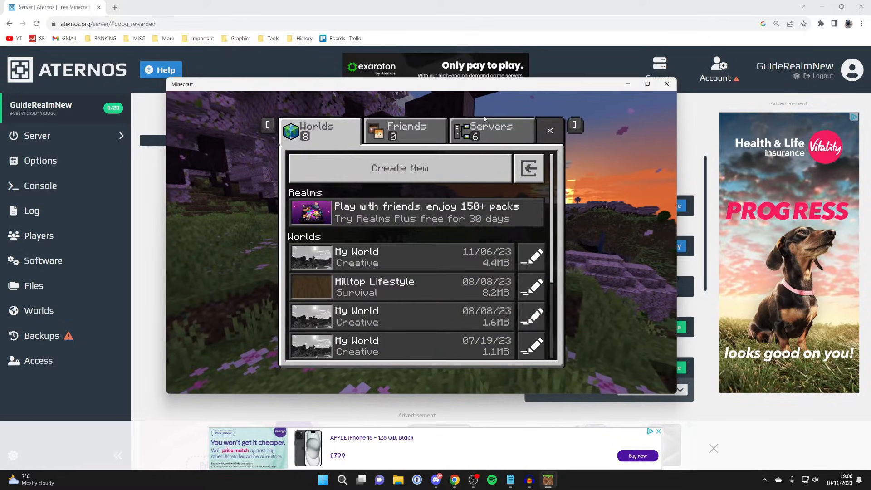
left_click(490, 131)
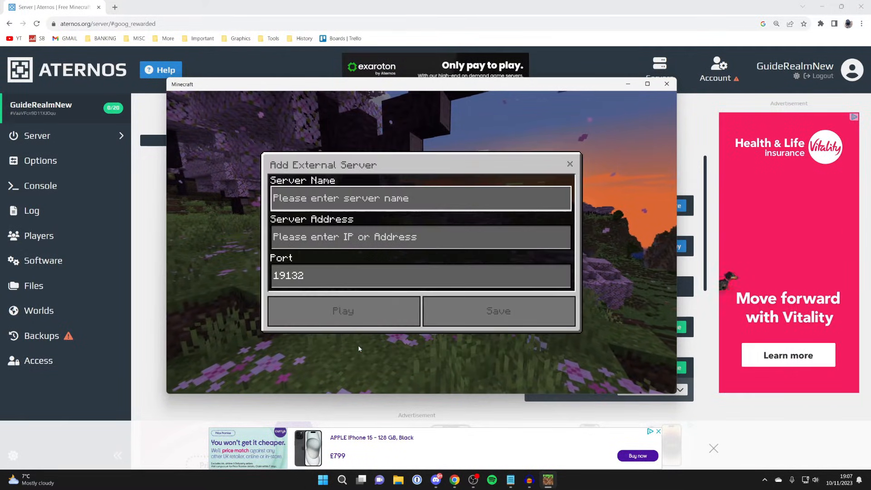
left_click(419, 198)
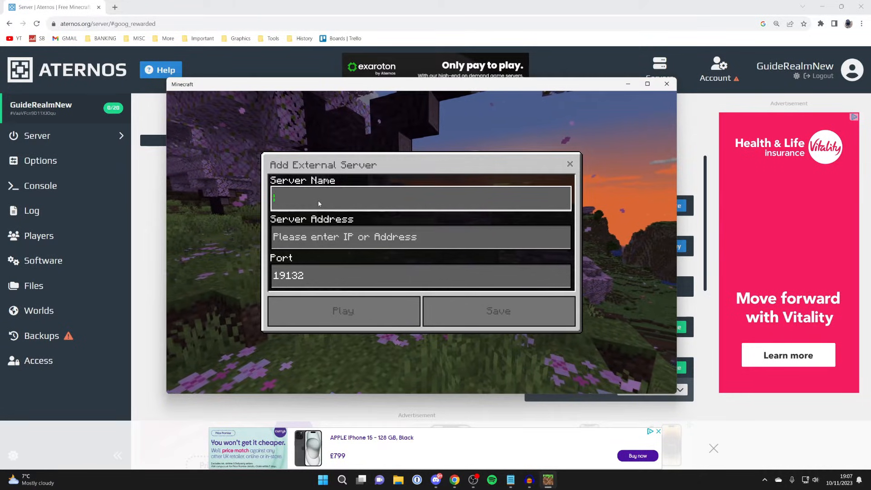
type("Test")
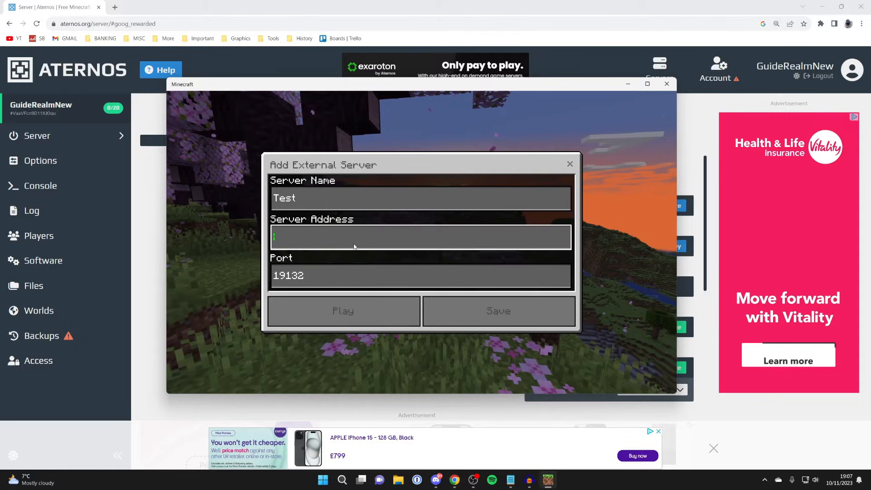
type("GuideRealmNew.aternos.me")
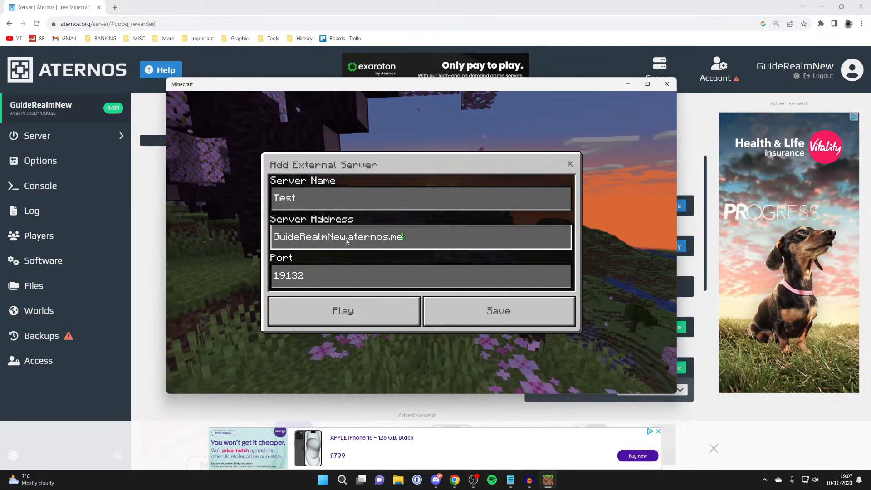
left_click(666, 83)
type("1")
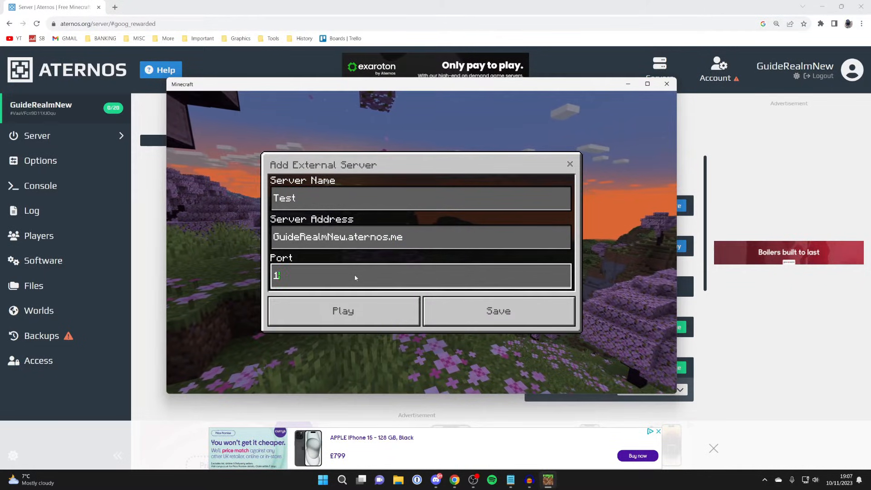
left_click(342, 310)
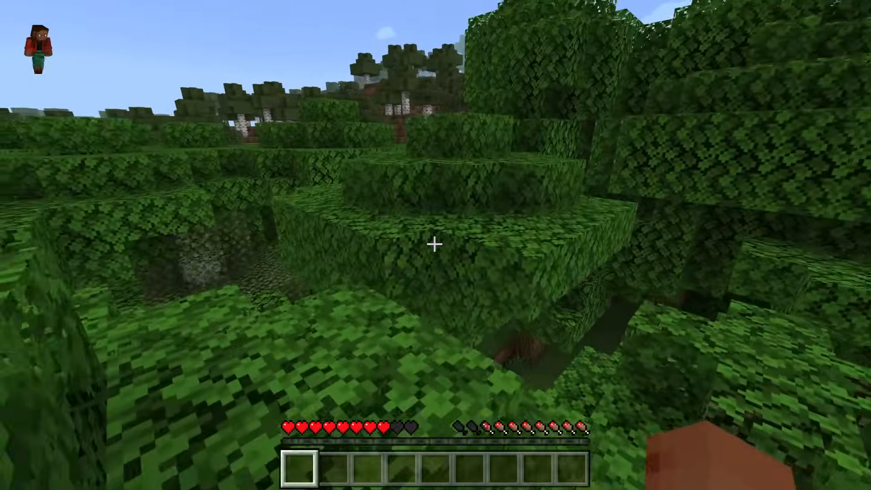
mouse_move(435, 245)
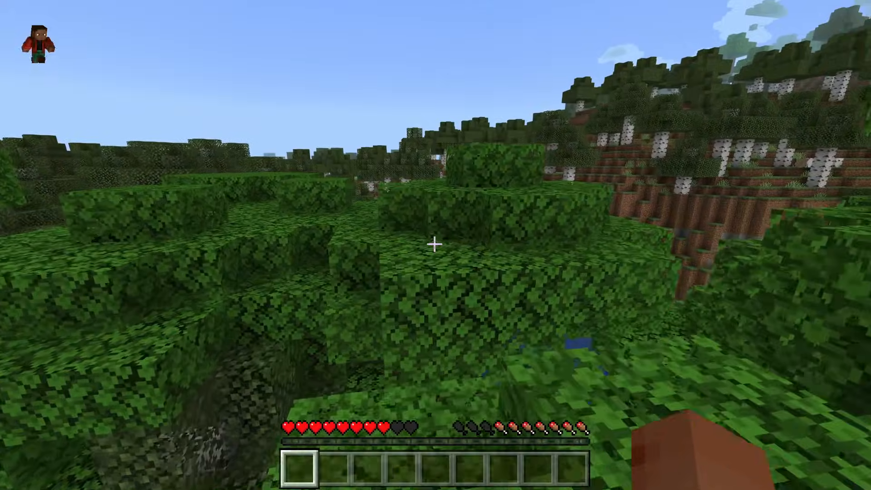
mouse_move(435, 245)
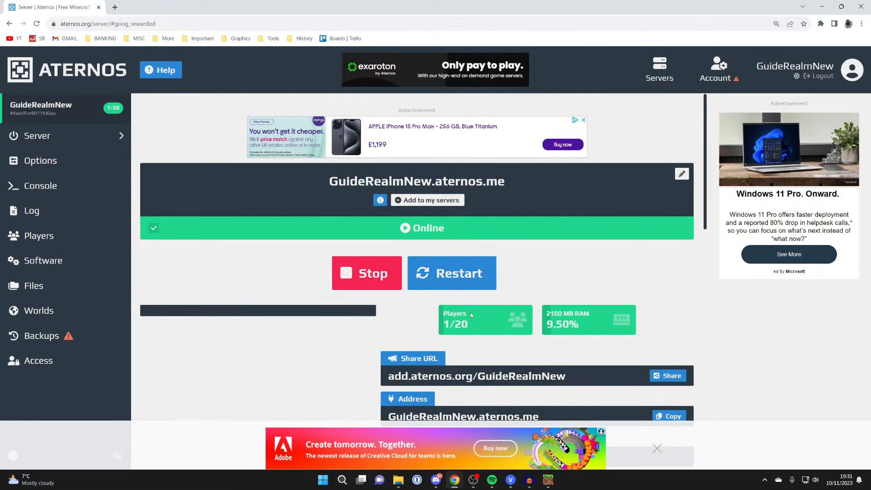
mouse_move(40, 186)
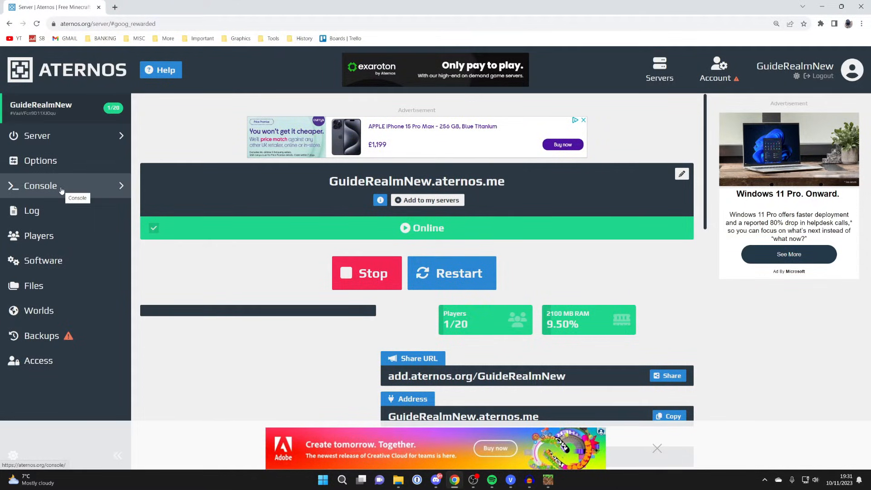
left_click(38, 235)
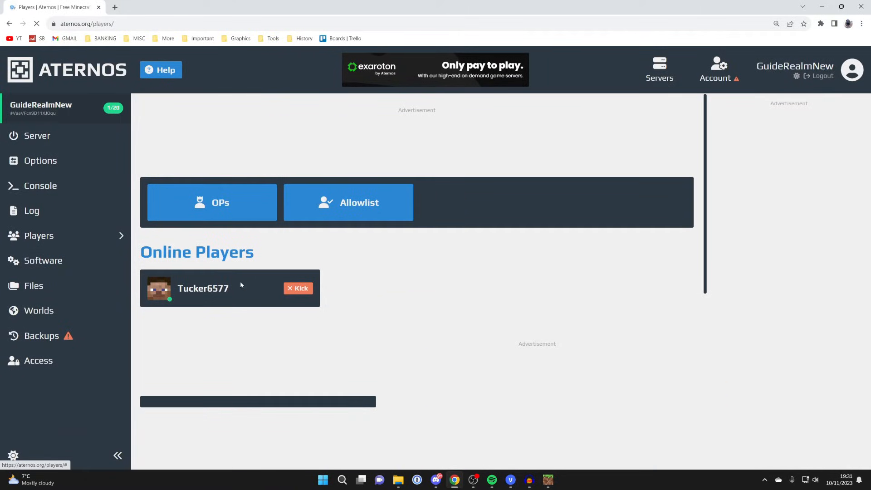
left_click(211, 203)
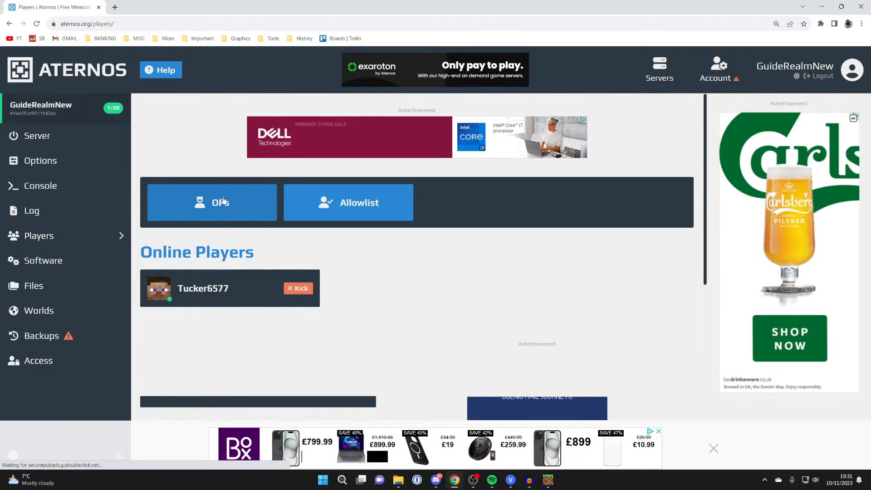
scroll("down", 3)
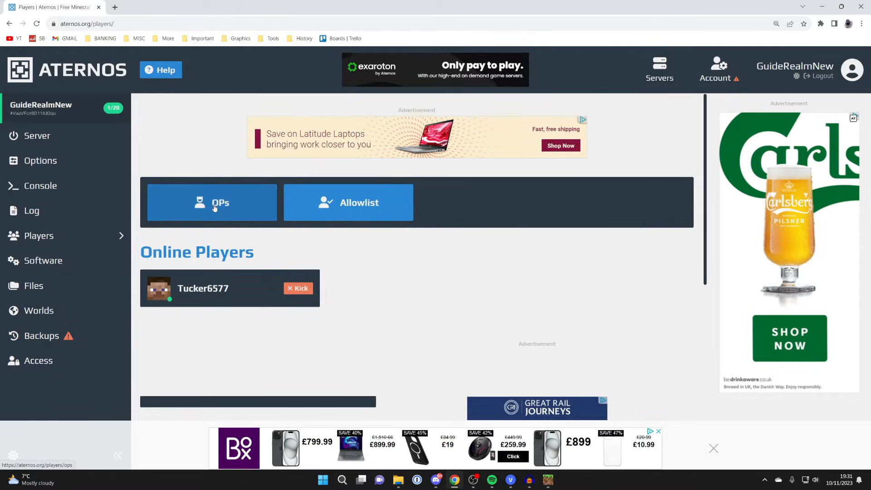
left_click(211, 202)
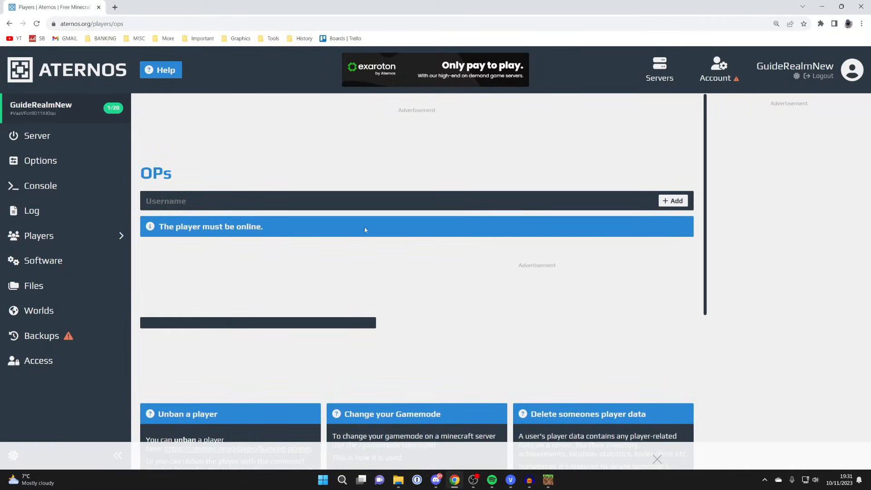
left_click(222, 200)
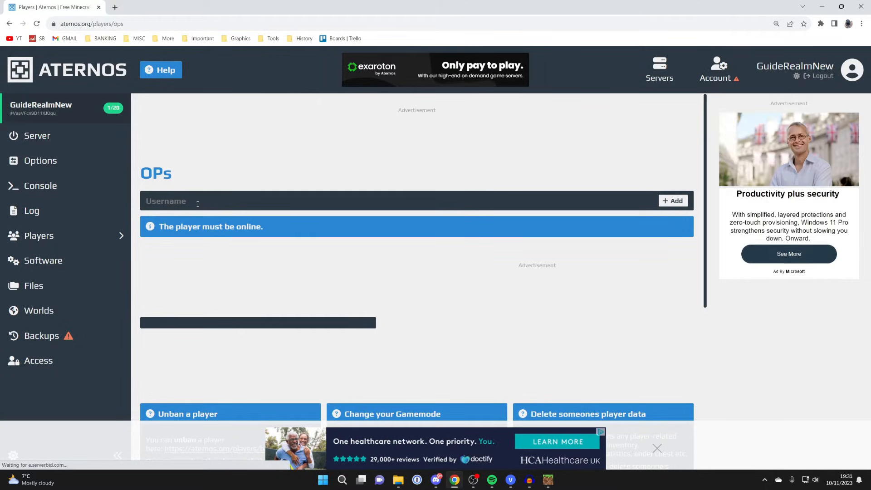
type("Tucker")
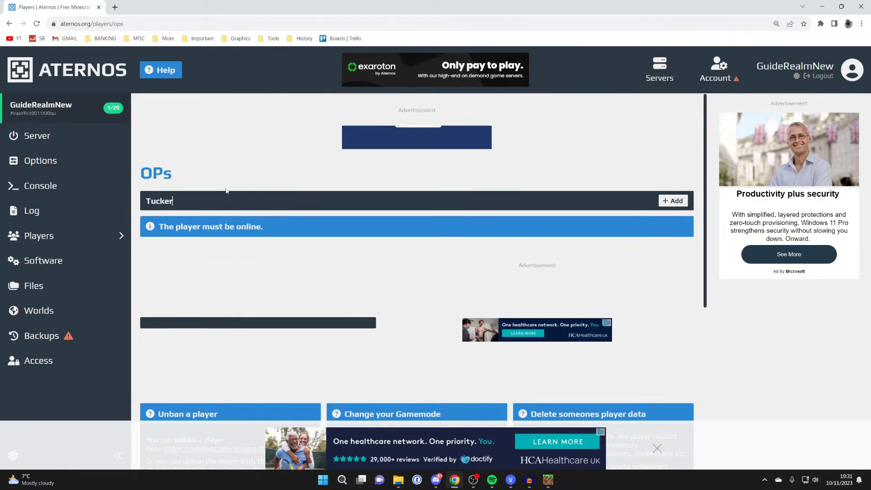
type("6577")
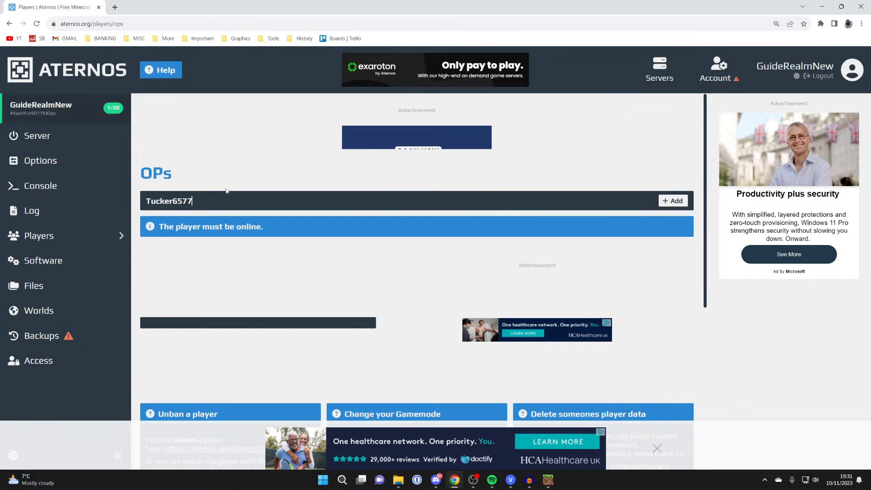
left_click(673, 200)
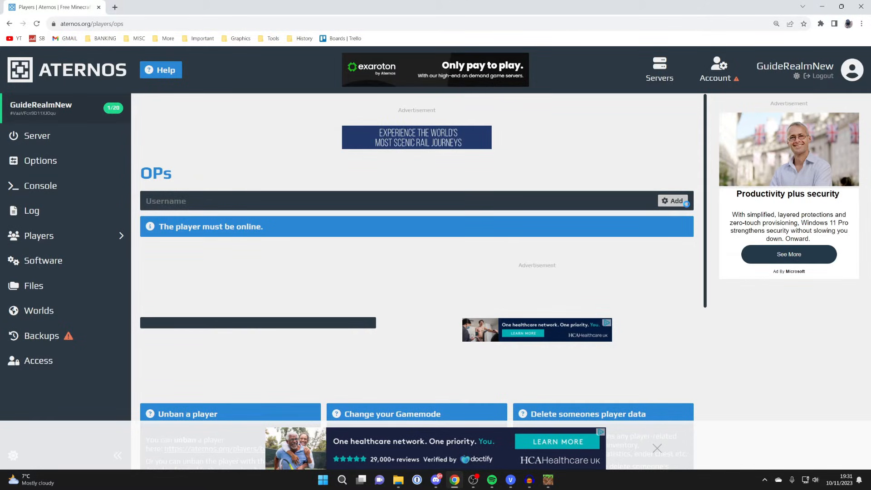
left_click(673, 200)
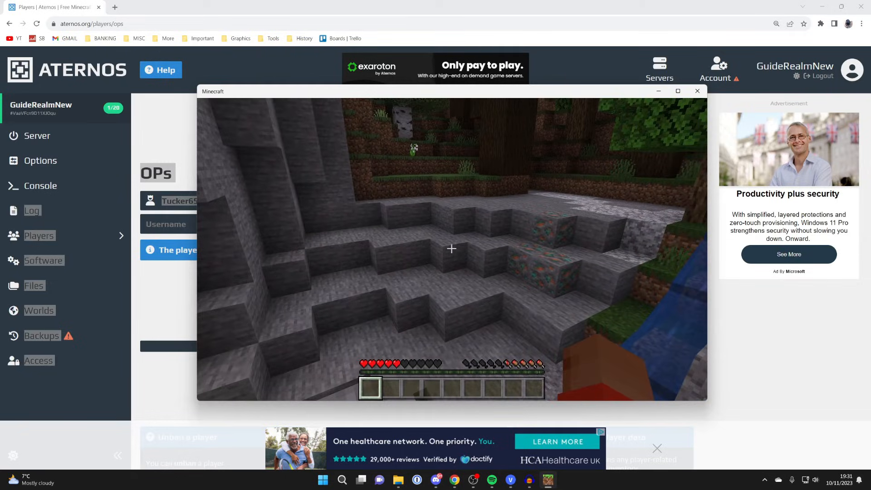
Run '/gamemode c' in Minecraft chat to switch to Creative mode.
type("/gamemode c")
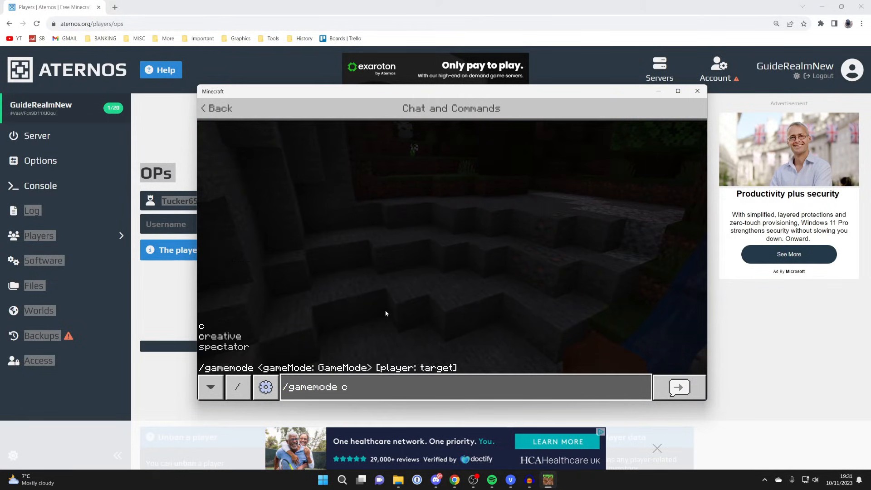
left_click(679, 387)
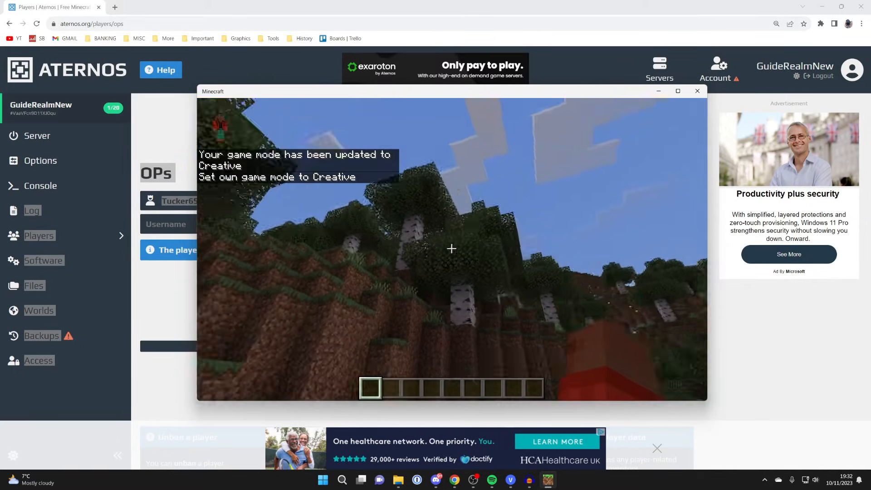
left_click(676, 90)
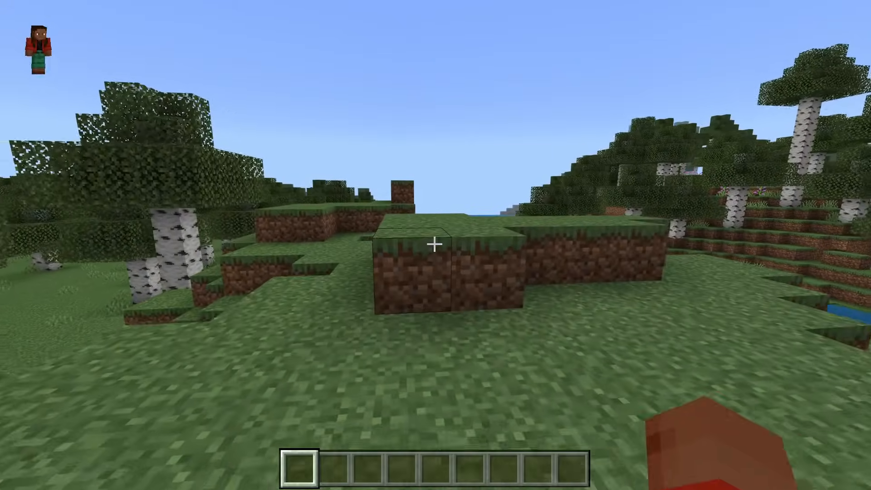
mouse_move(435, 245)
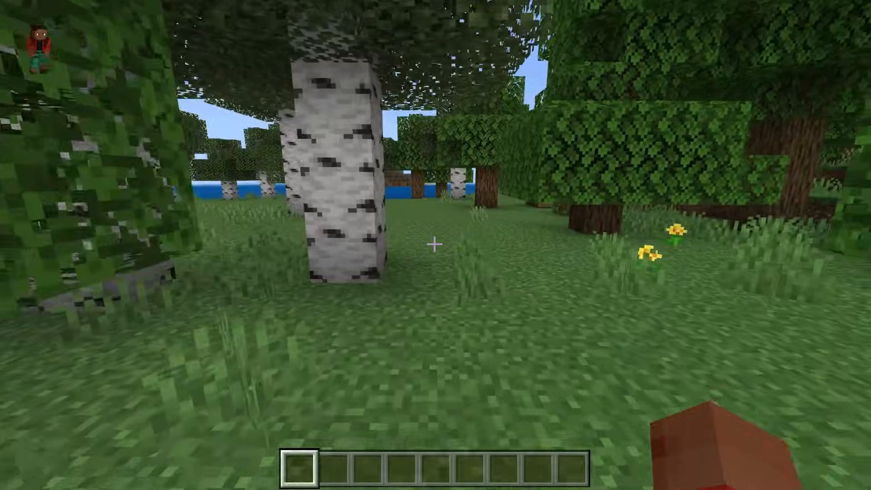
mouse_move(435, 240)
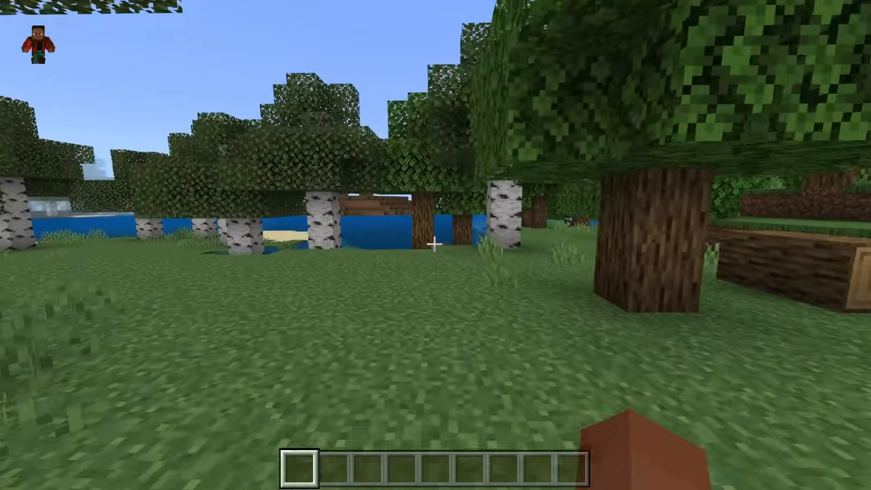